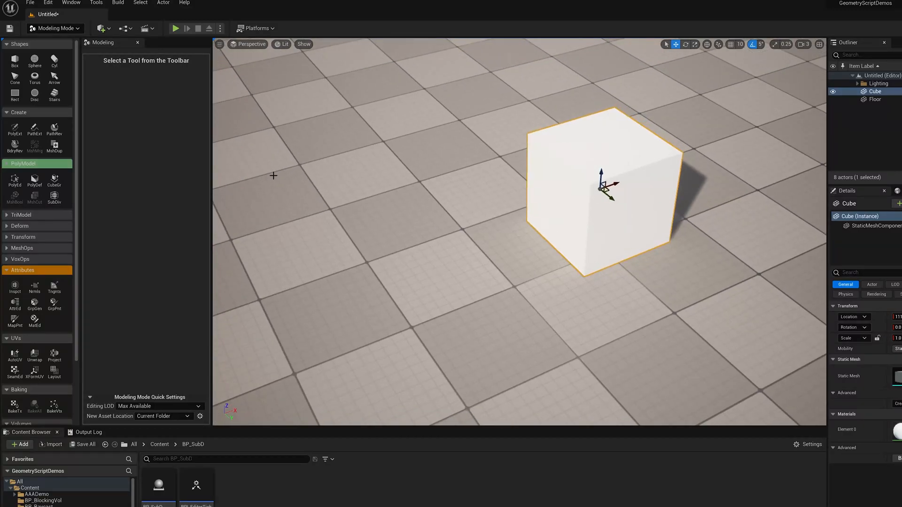
Place a new grey Box shape to the left of the white cube.
left_click(15, 60)
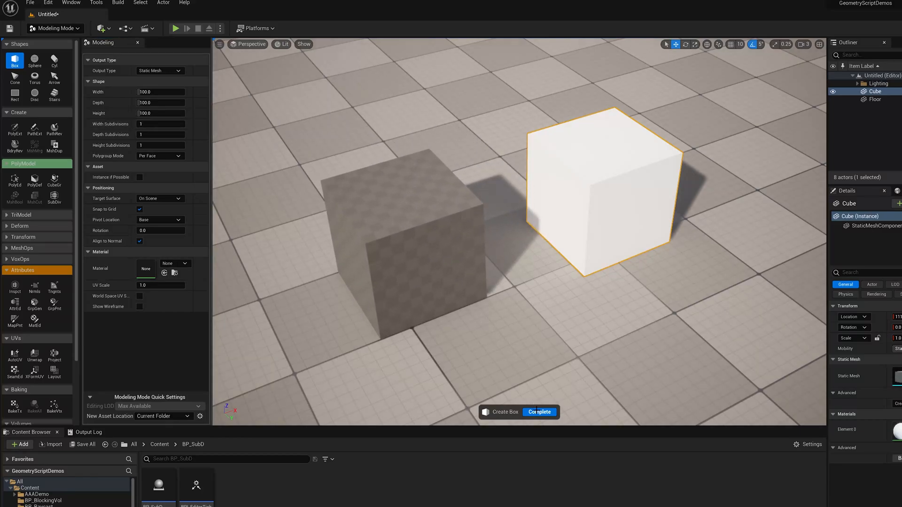
left_click(538, 412)
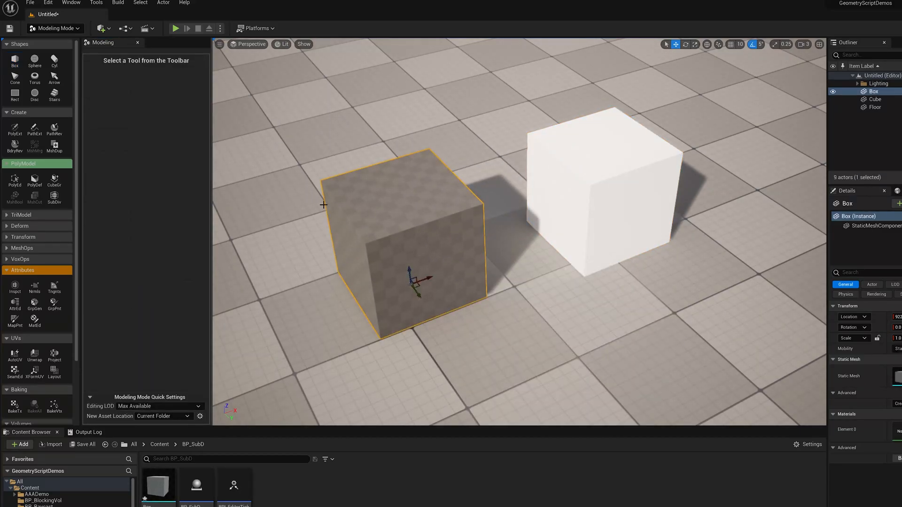
left_click(54, 198)
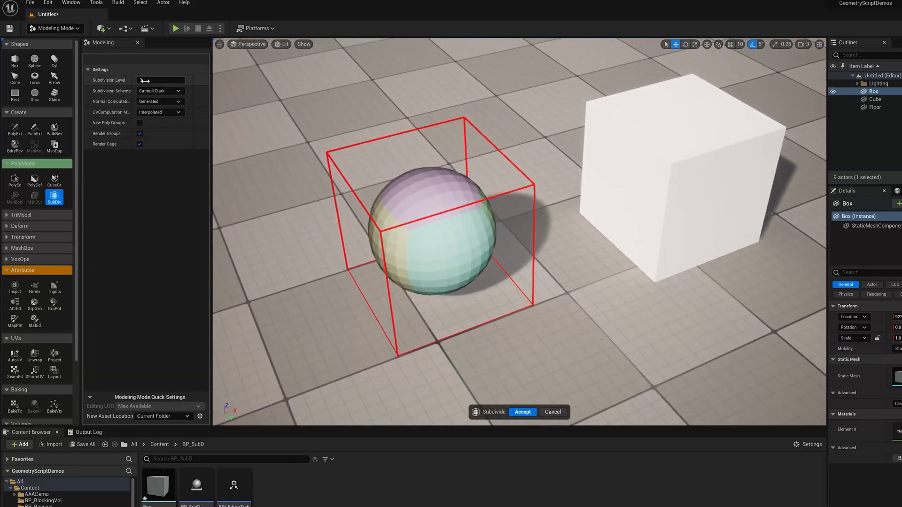
type("1")
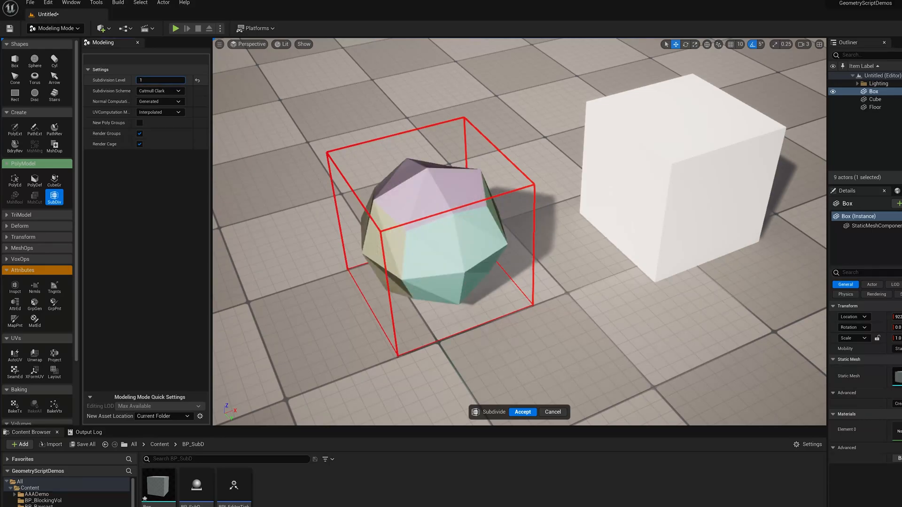
type("4")
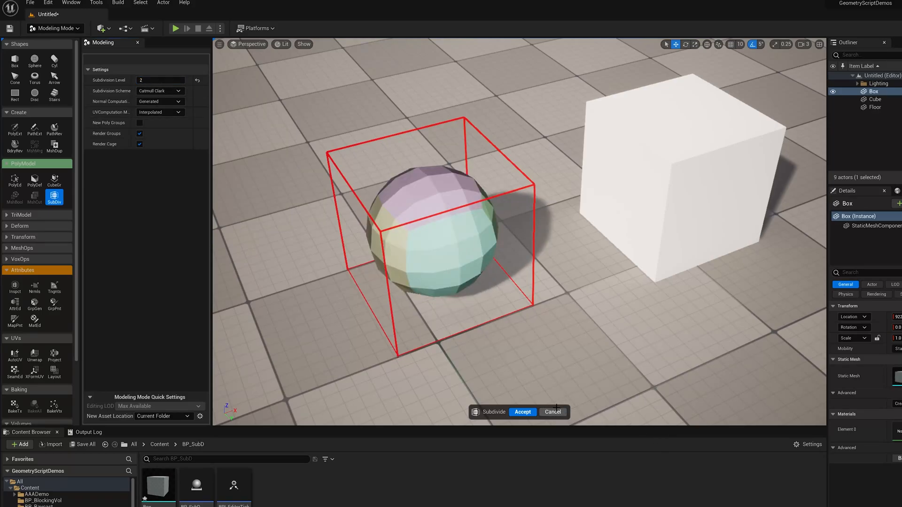
left_click(522, 412)
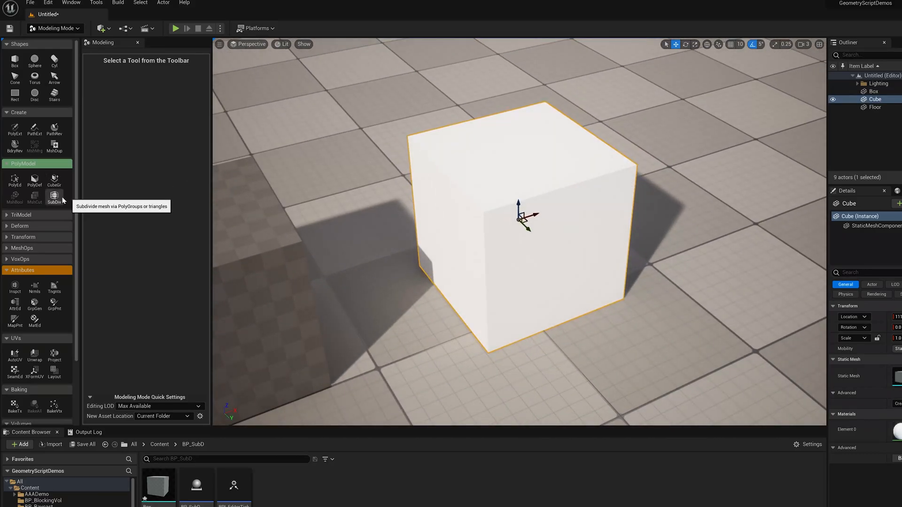
left_click(54, 198)
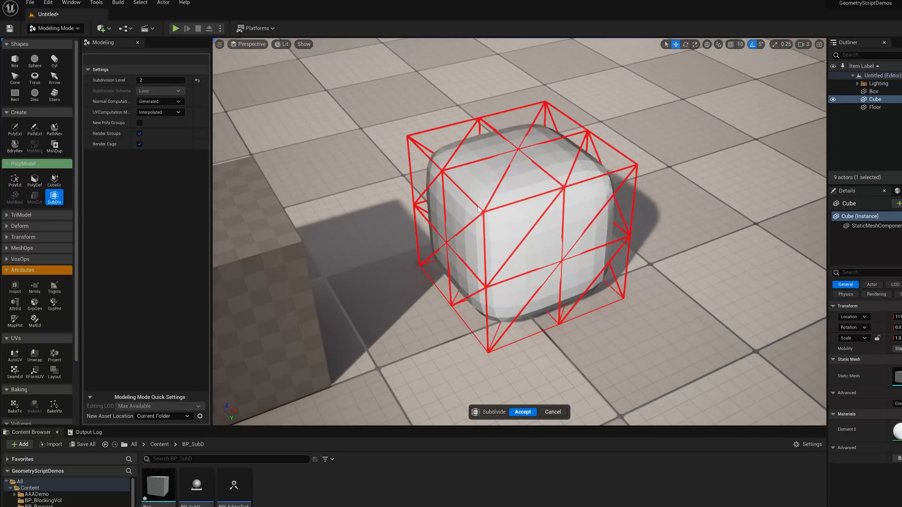
mouse_move(118, 91)
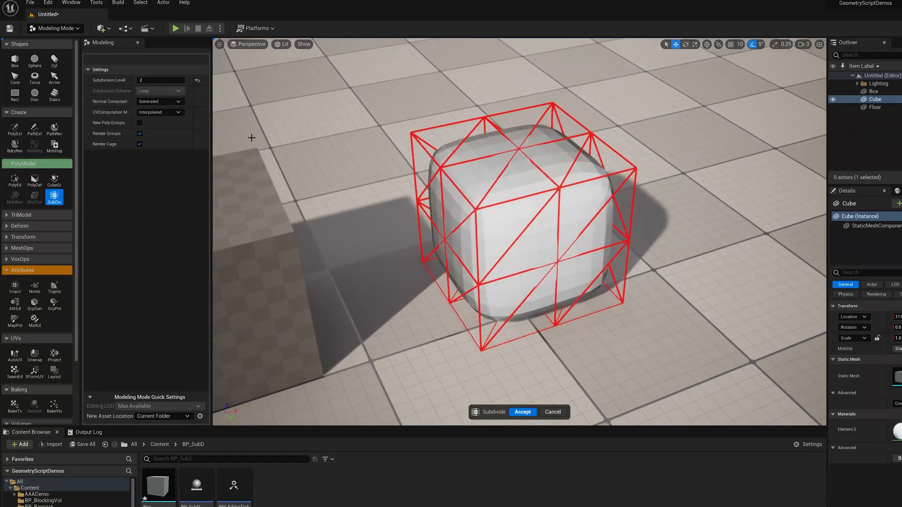
left_click(521, 412)
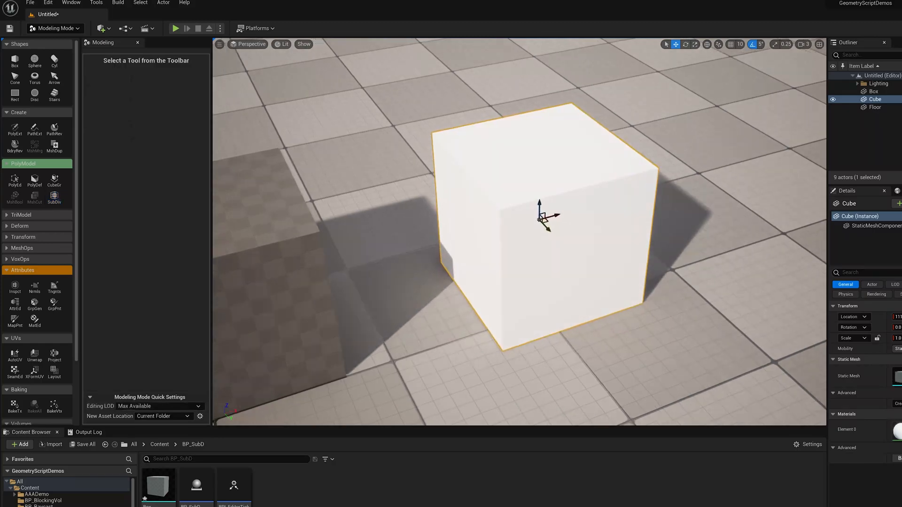
left_click(54, 198)
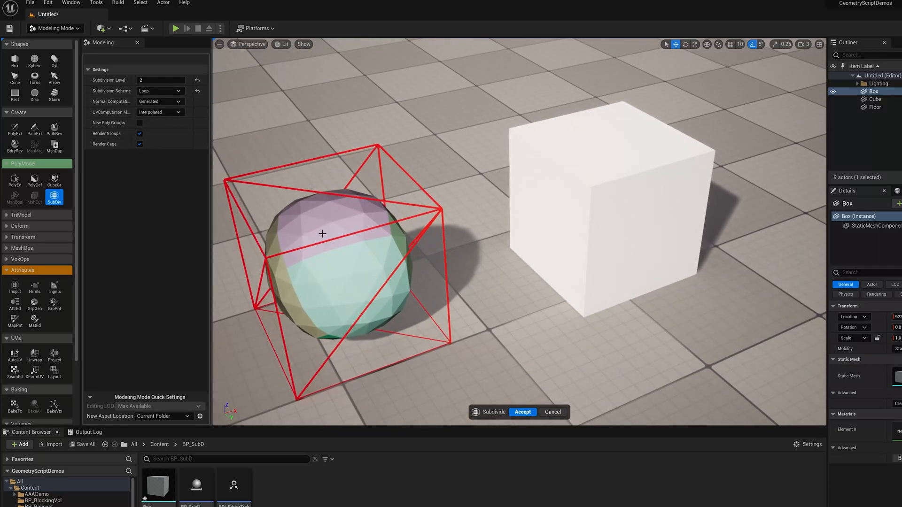
type("1")
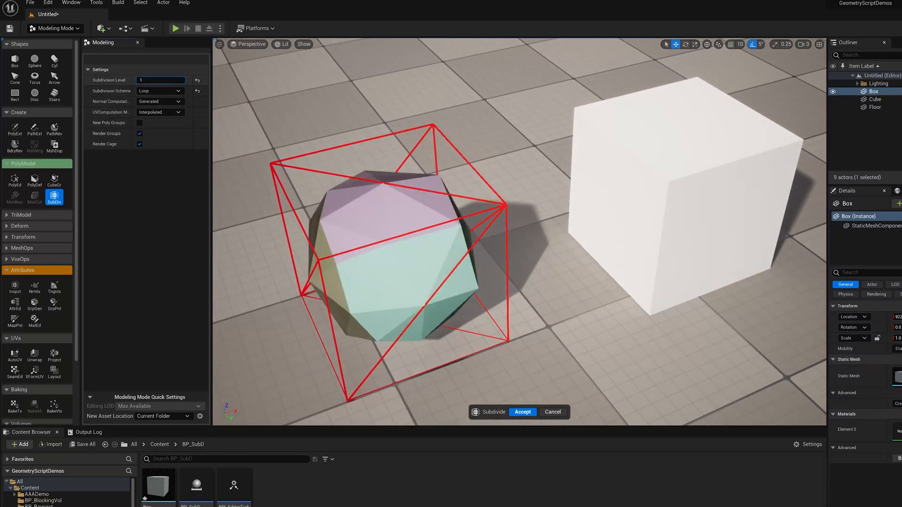
type("3")
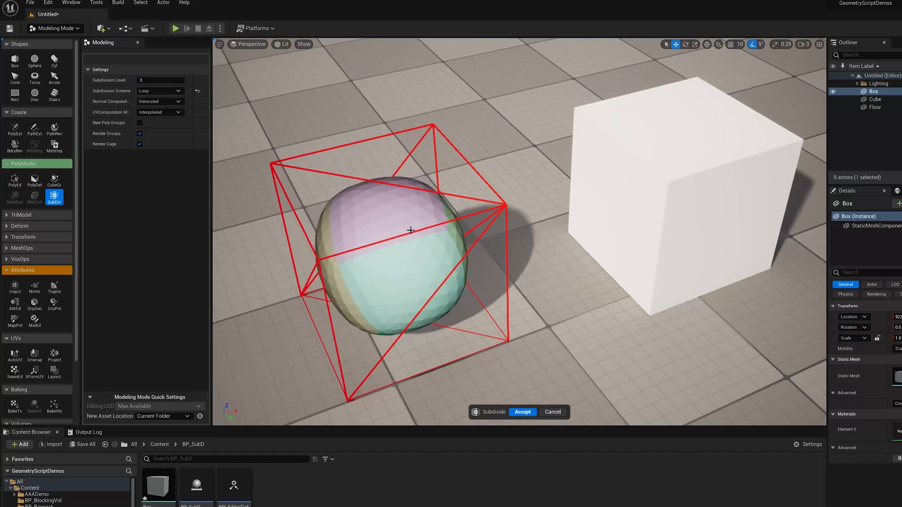
left_click(160, 90)
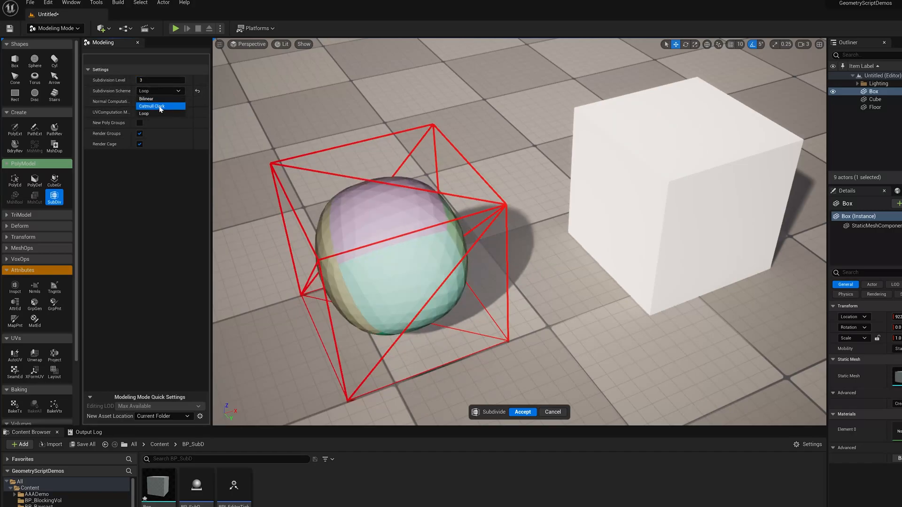
left_click(151, 106)
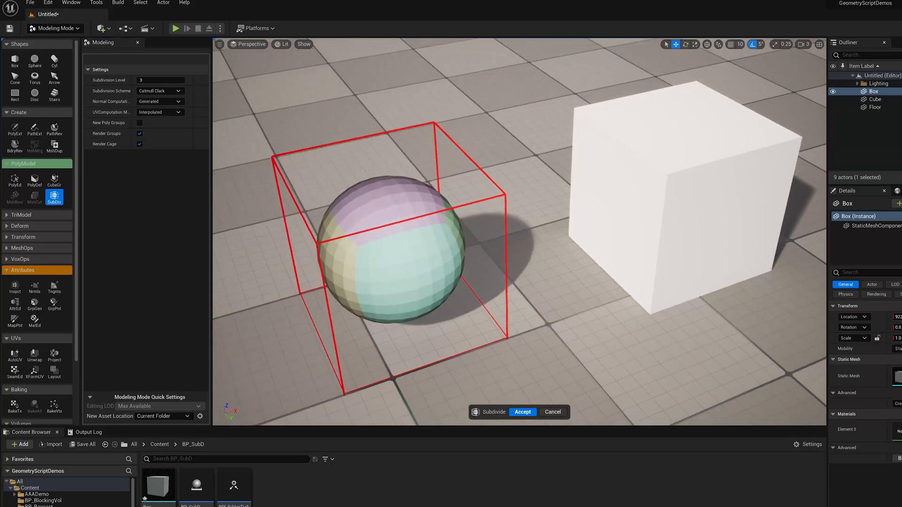
left_click(159, 91)
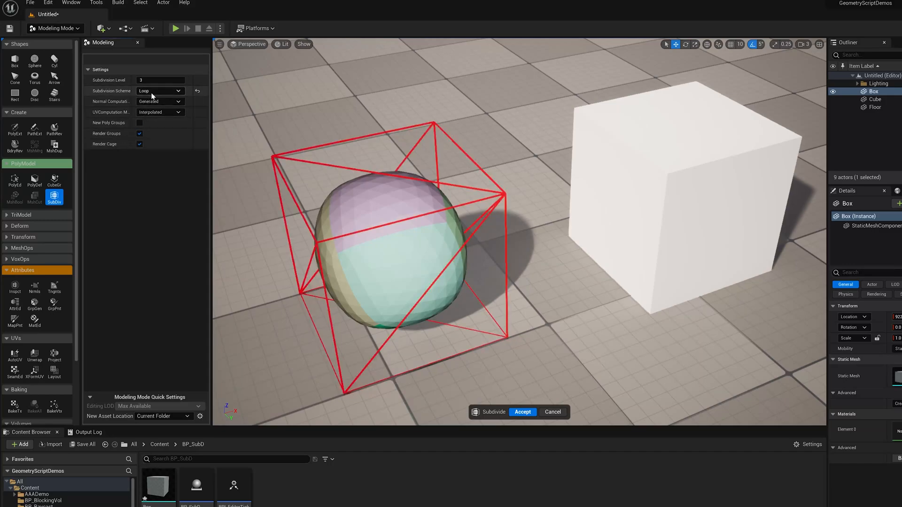
left_click(139, 144)
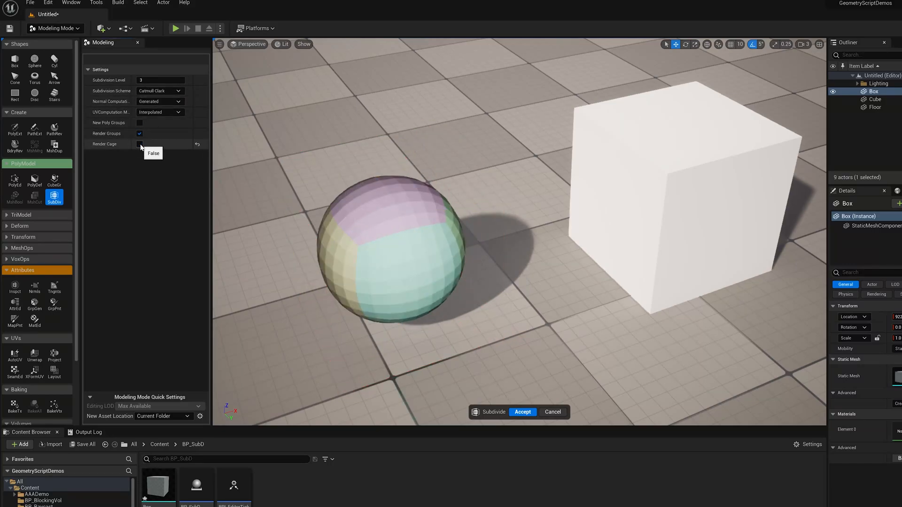
left_click(139, 143)
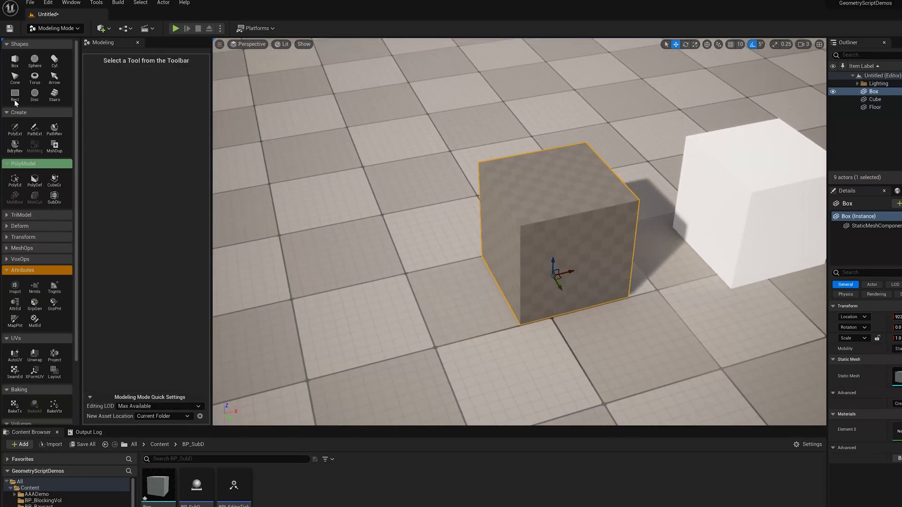
Create Box2 and preview its subdivision with the Loop scheme.
left_click(15, 62)
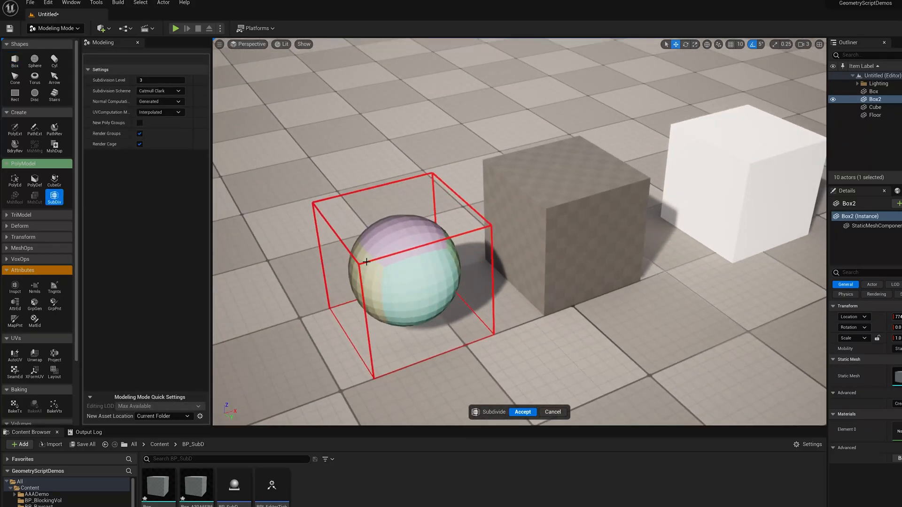
left_click(160, 90)
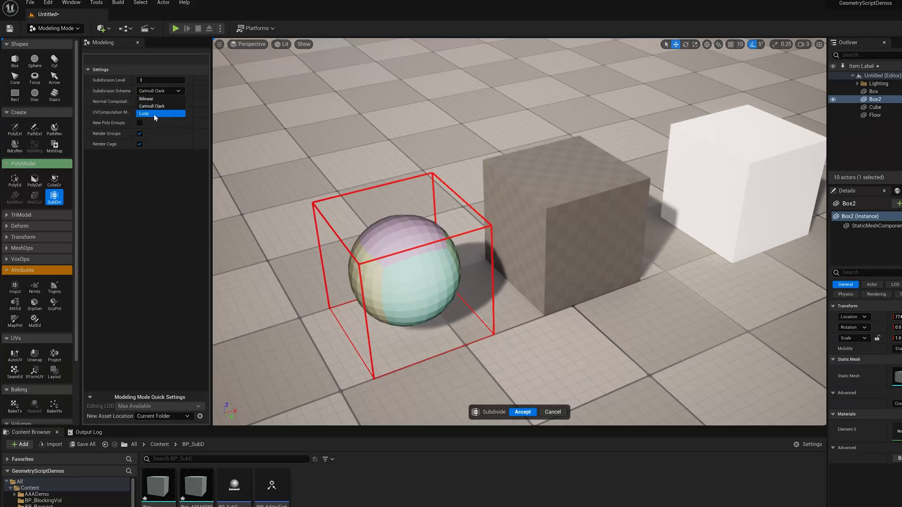
left_click(143, 112)
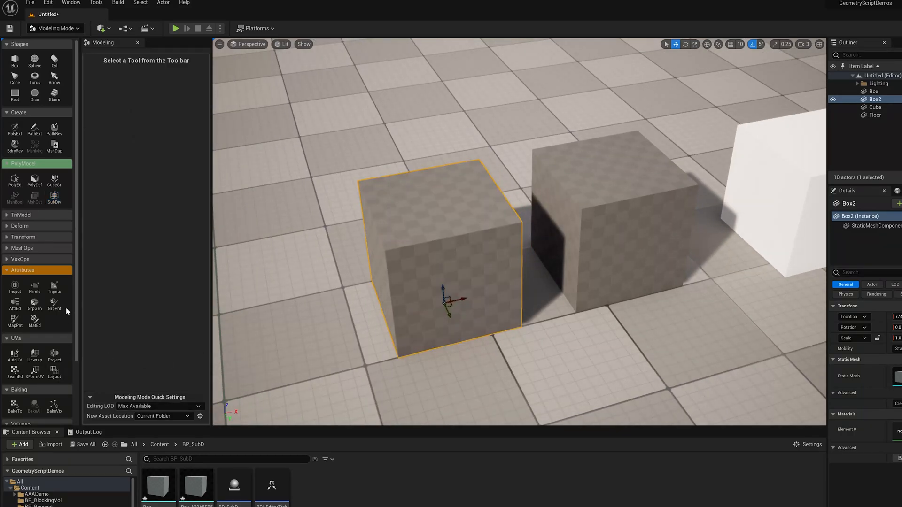
left_click(54, 302)
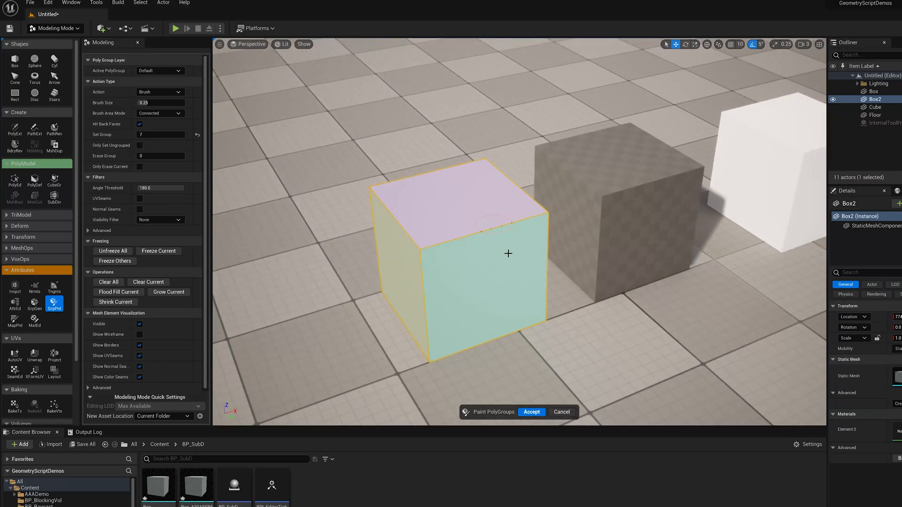
left_click(530, 412)
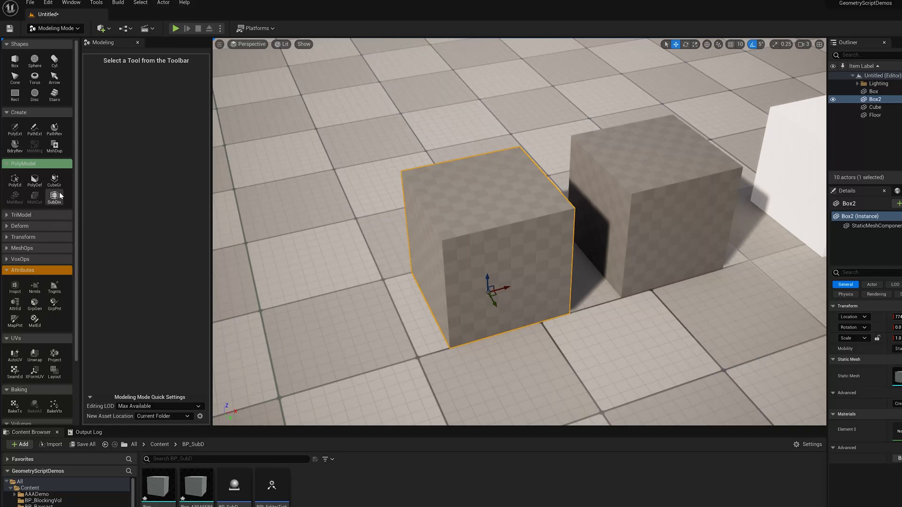
left_click(14, 61)
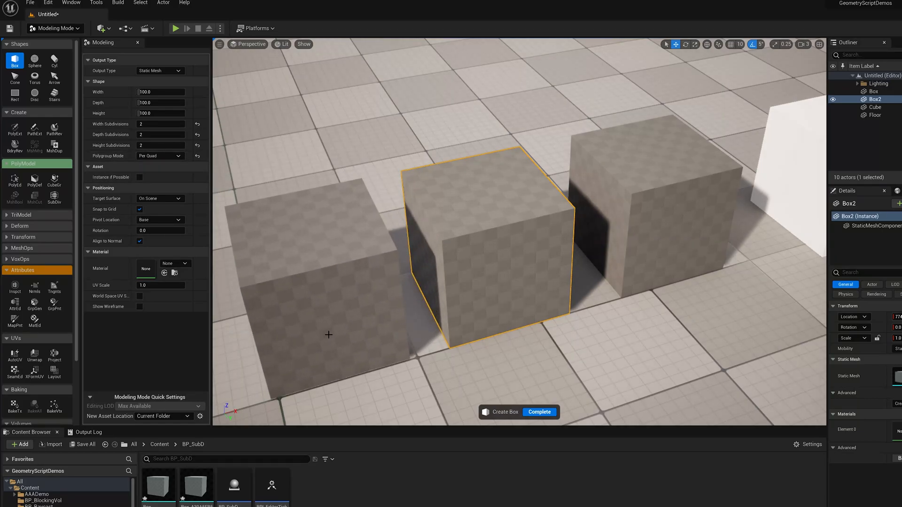
left_click(538, 412)
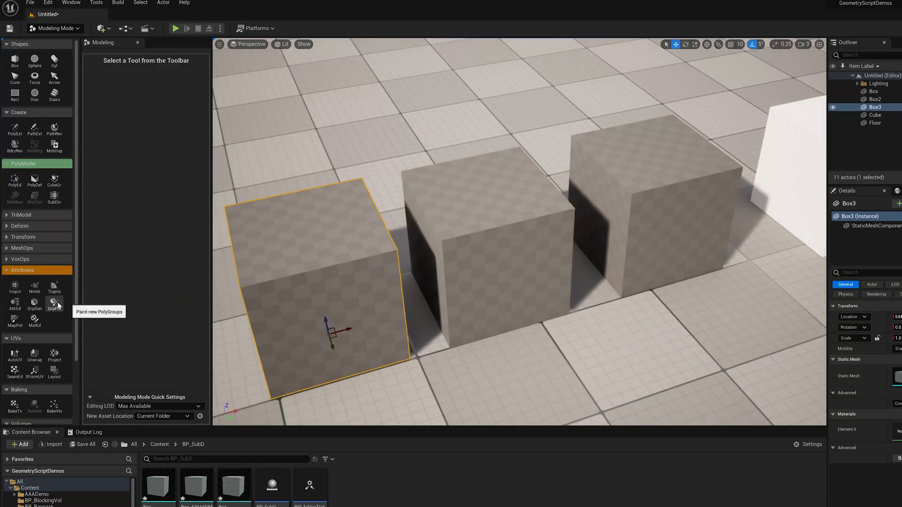
left_click(54, 303)
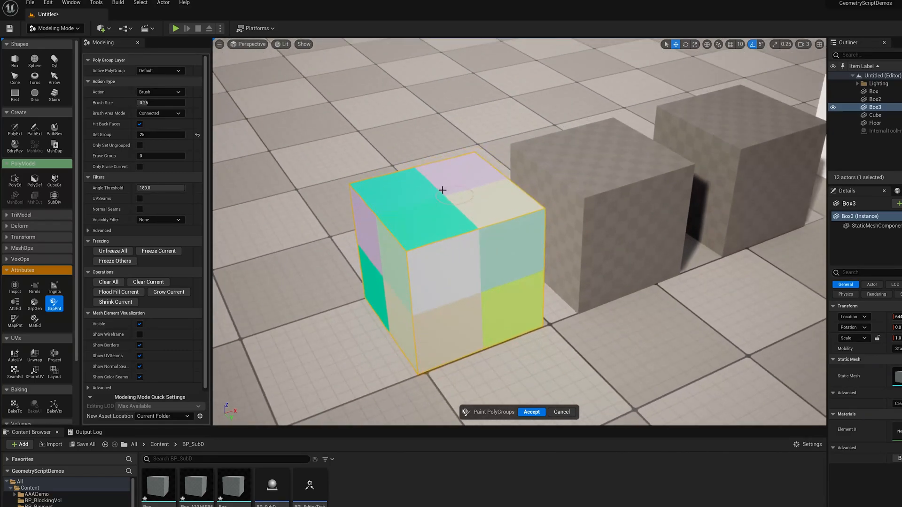
left_click(530, 412)
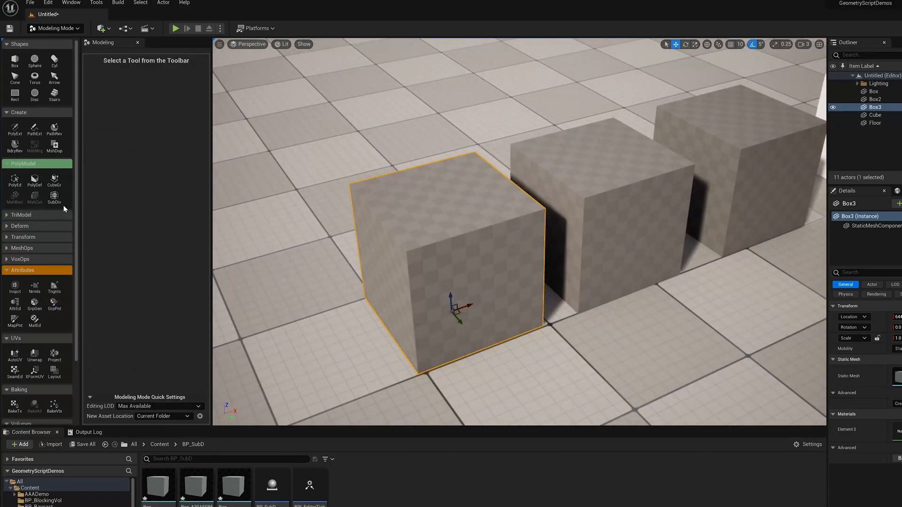
left_click(54, 199)
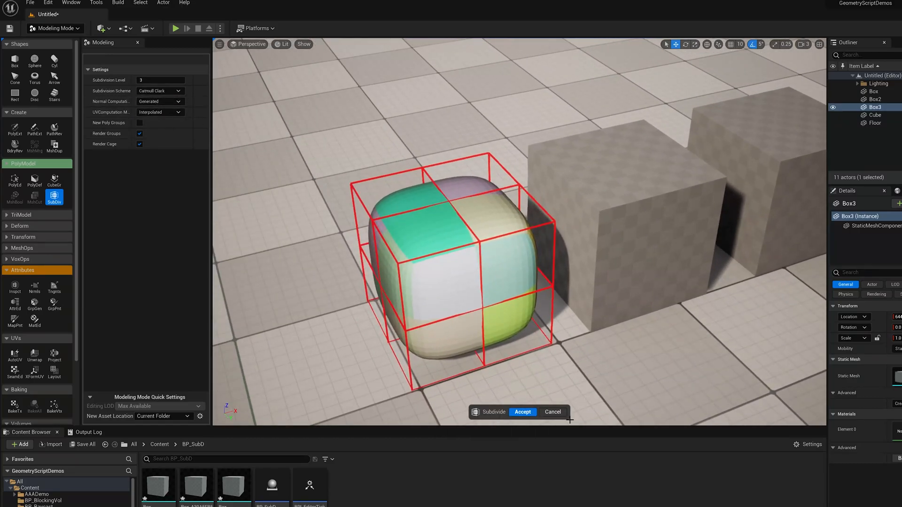
mouse_move(551, 412)
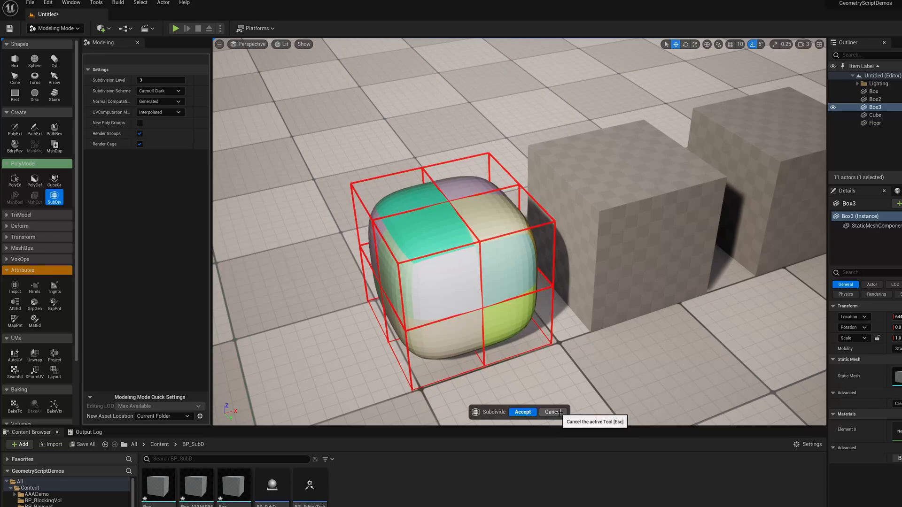
left_click(552, 412)
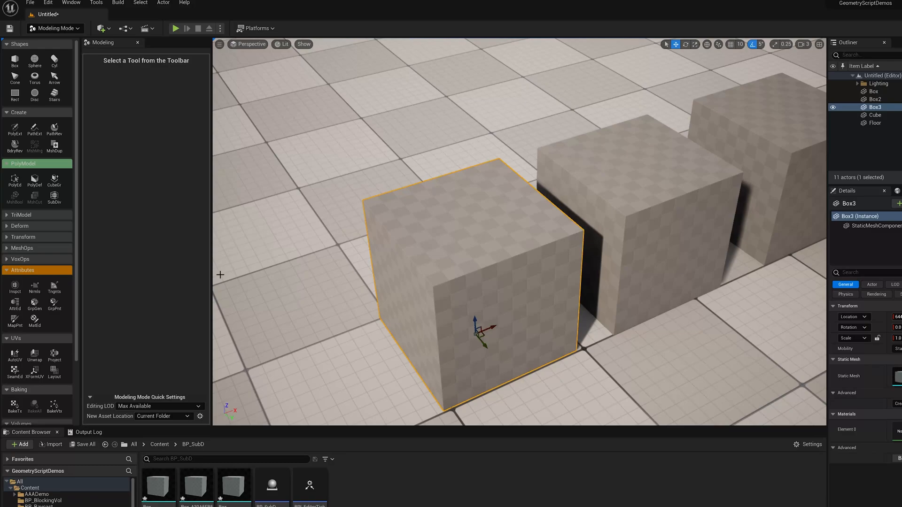
mouse_move(54, 305)
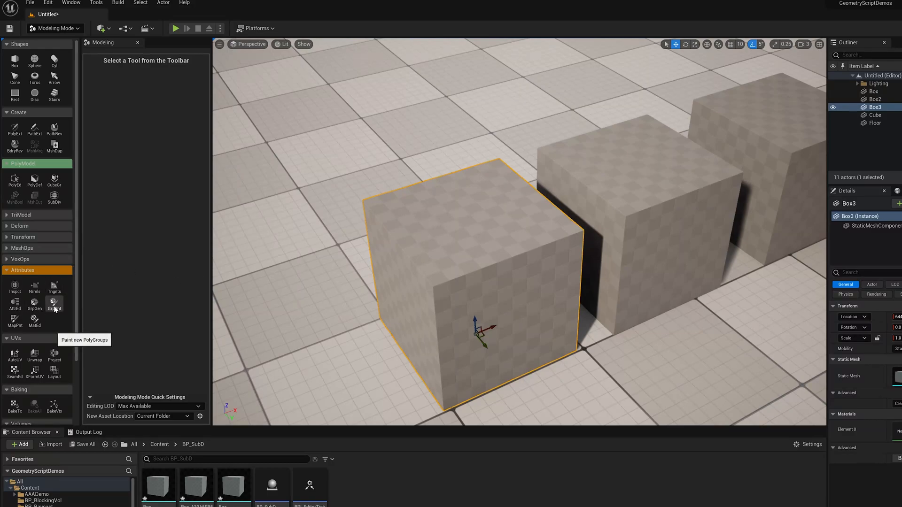
left_click(54, 305)
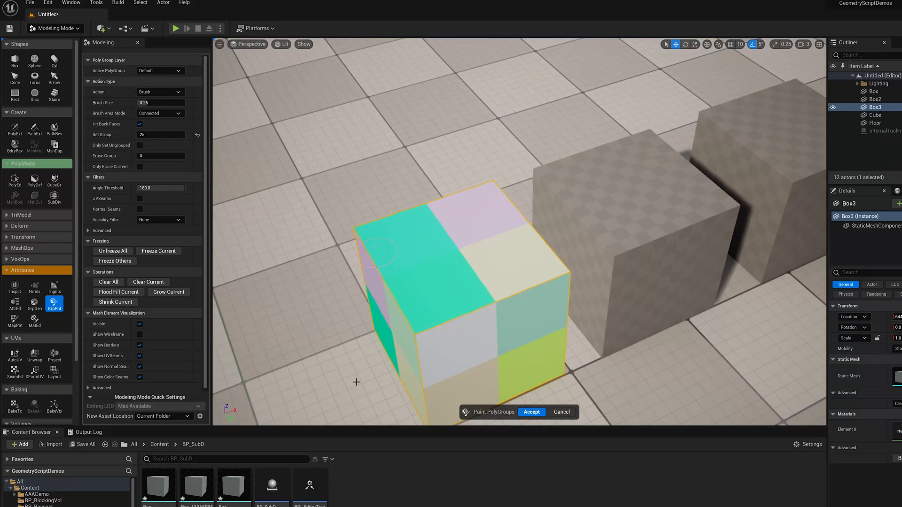
mouse_move(480, 234)
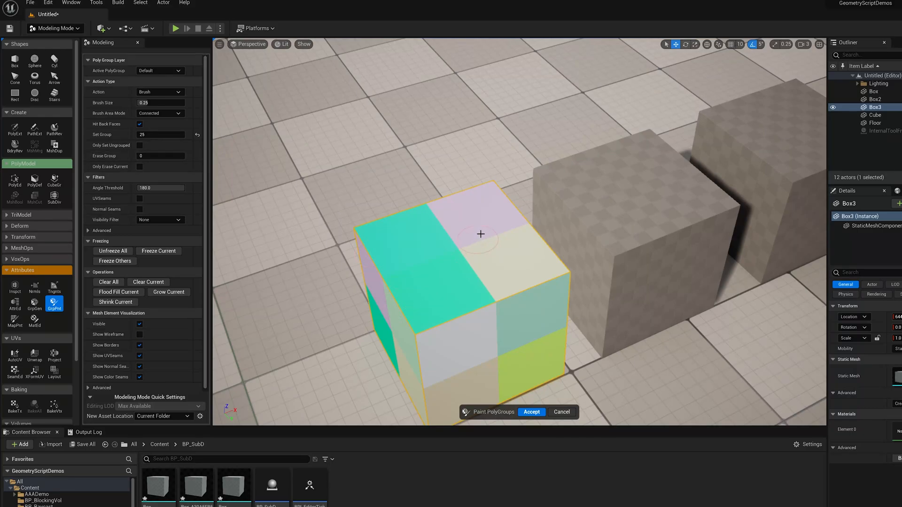
mouse_move(496, 269)
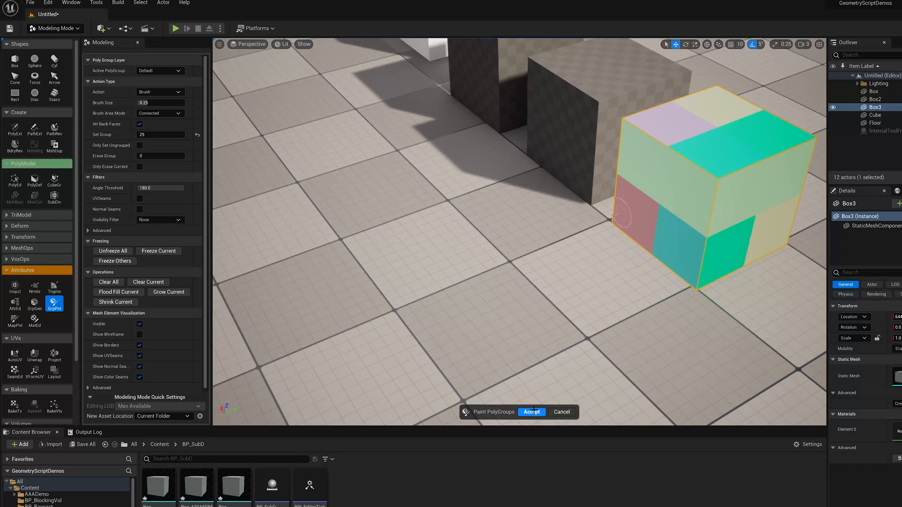
left_click(530, 412)
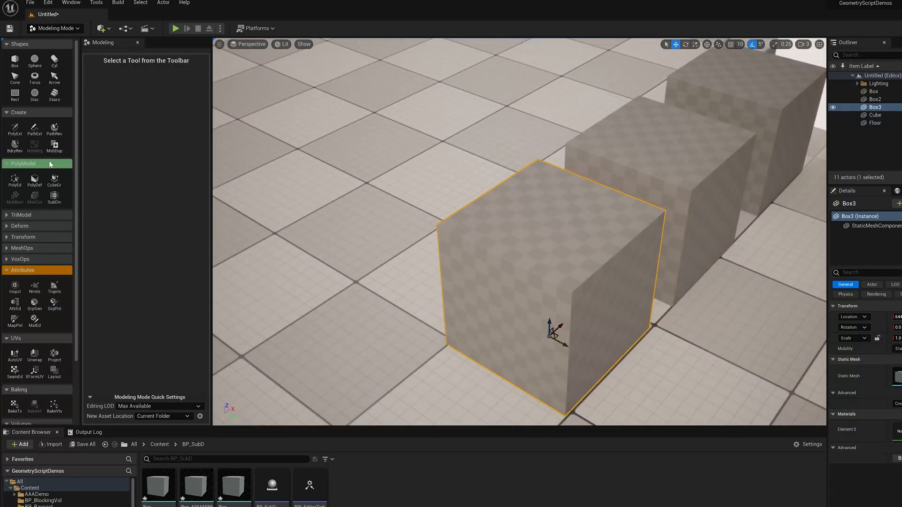
Preview SubD and polygroup painting, cancel both, then select Box2.
left_click(54, 198)
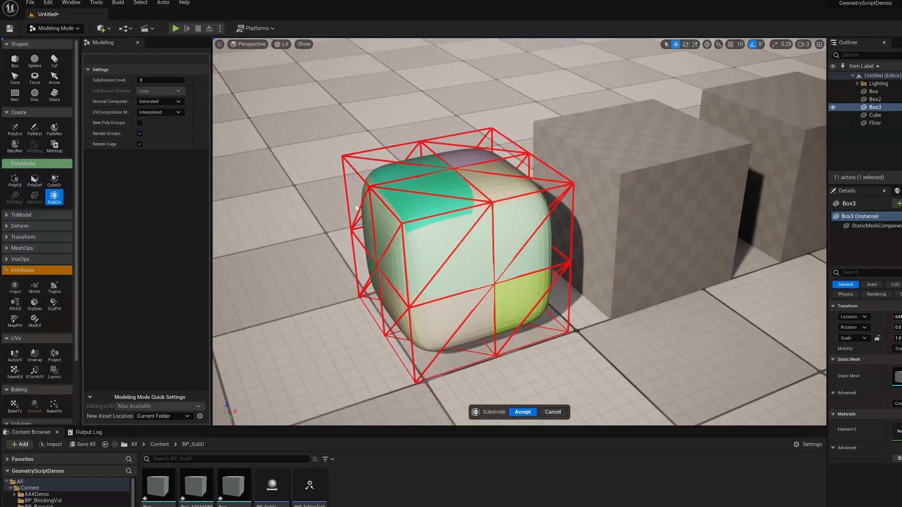
mouse_move(361, 146)
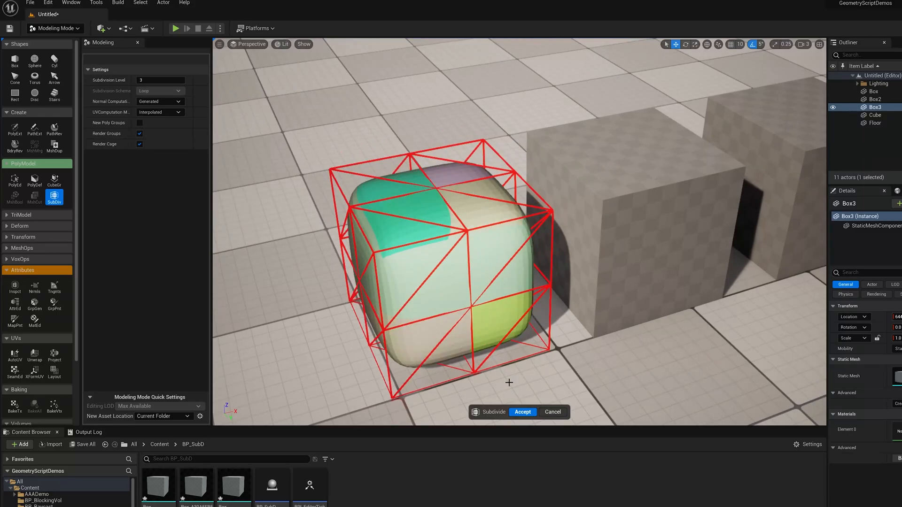
left_click(521, 412)
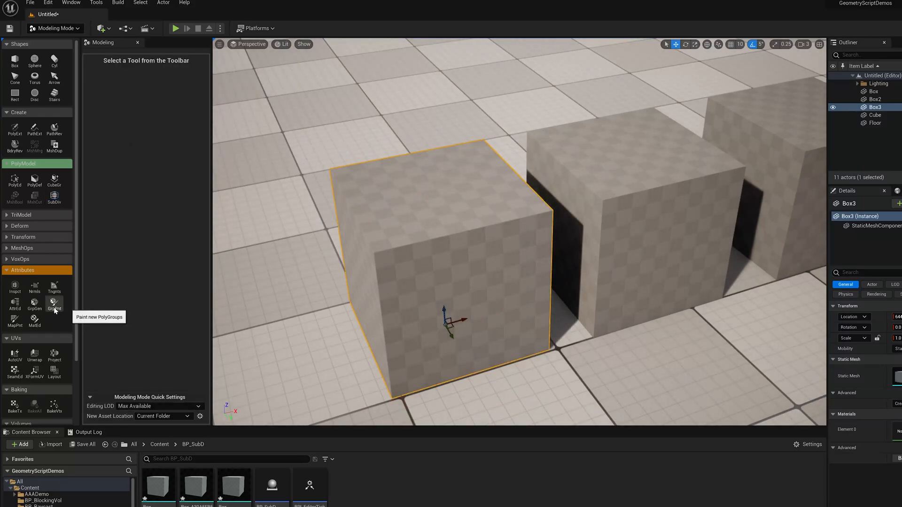
left_click(54, 304)
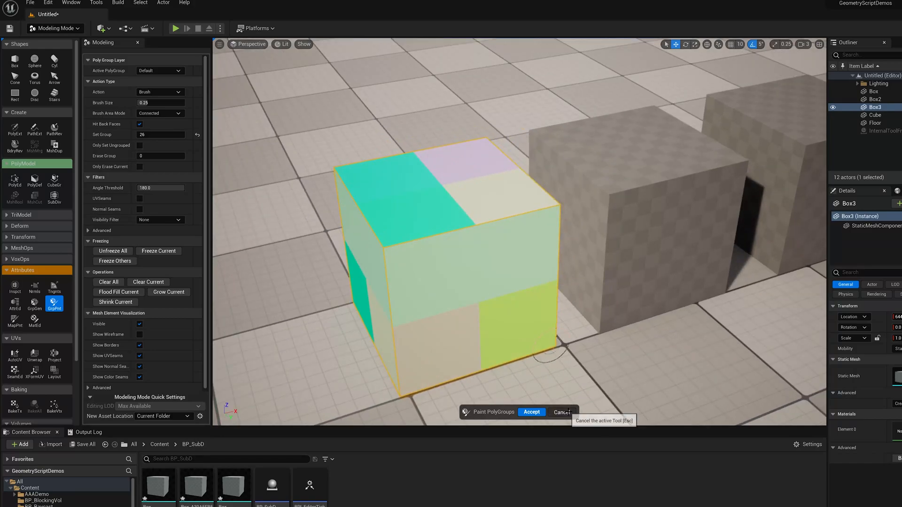
left_click(530, 412)
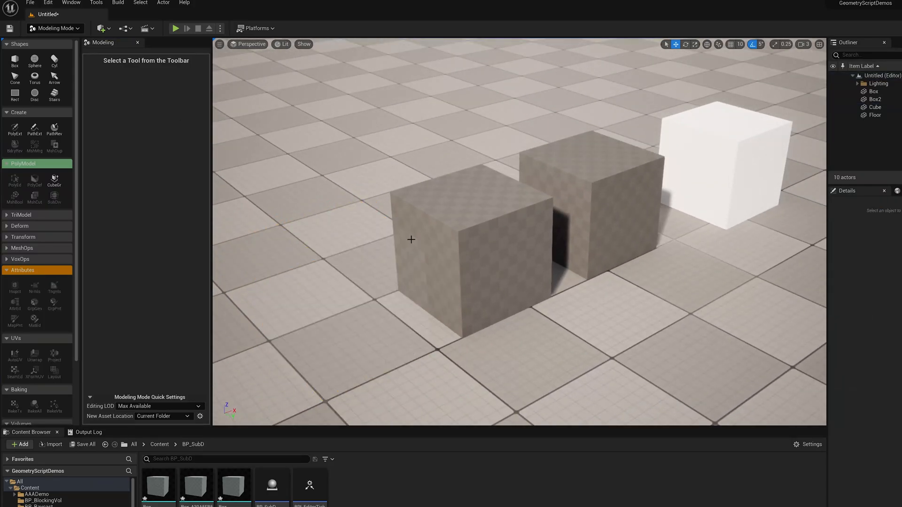
left_click(471, 247)
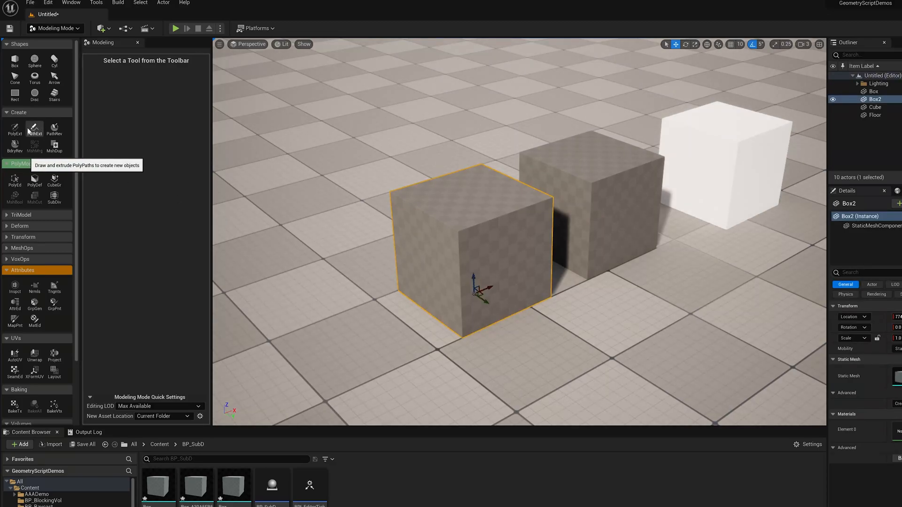
left_click(54, 197)
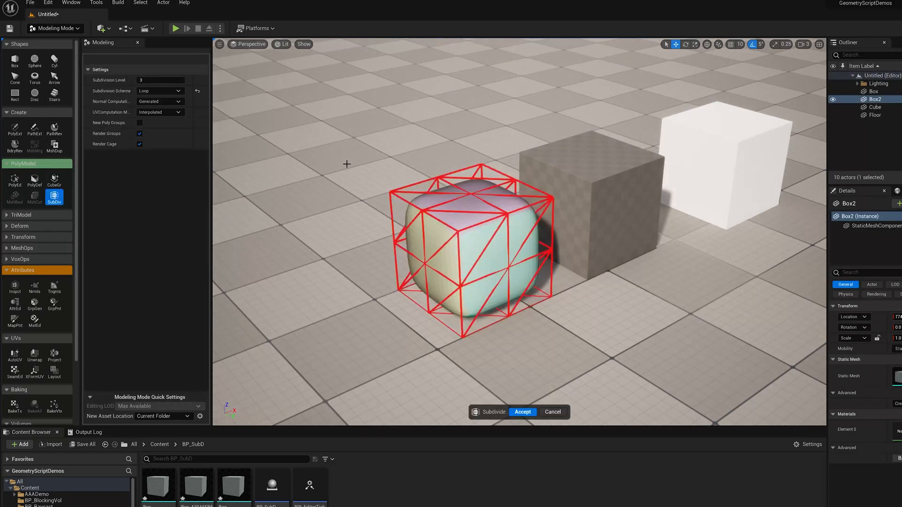
left_click(159, 90)
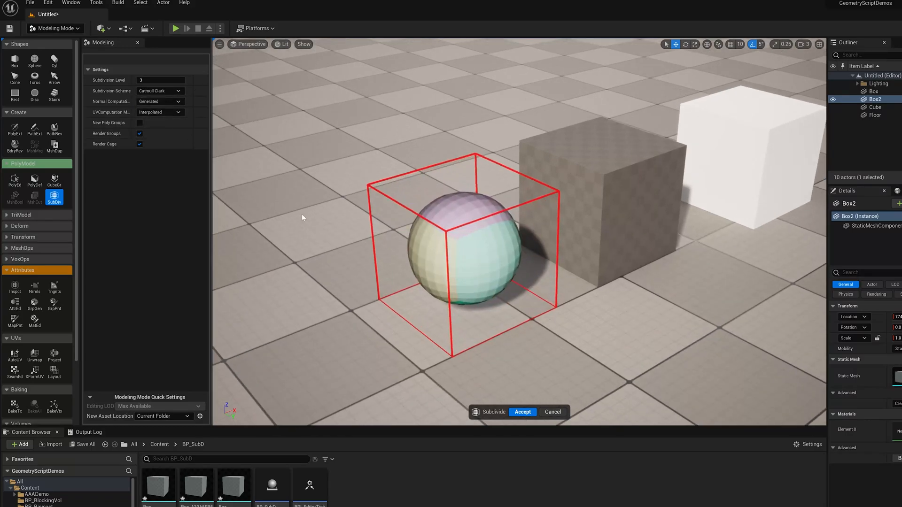
left_click(522, 412)
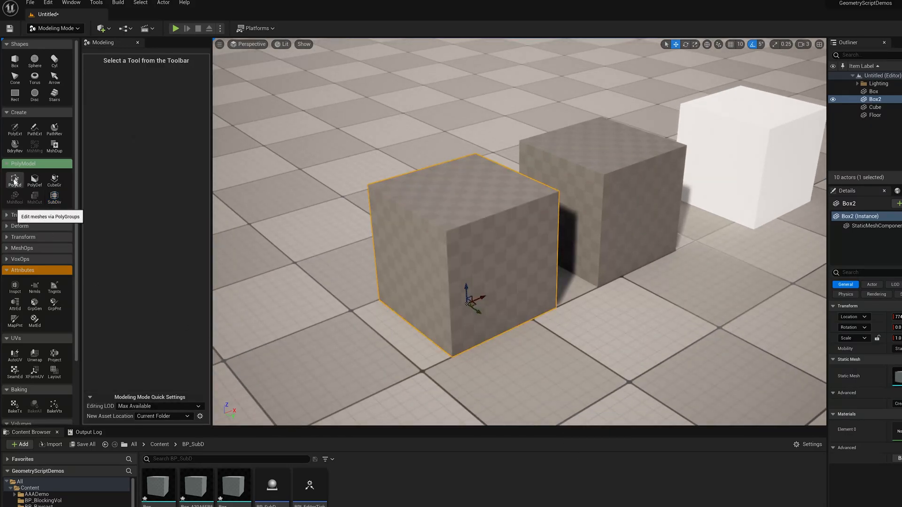
left_click(15, 180)
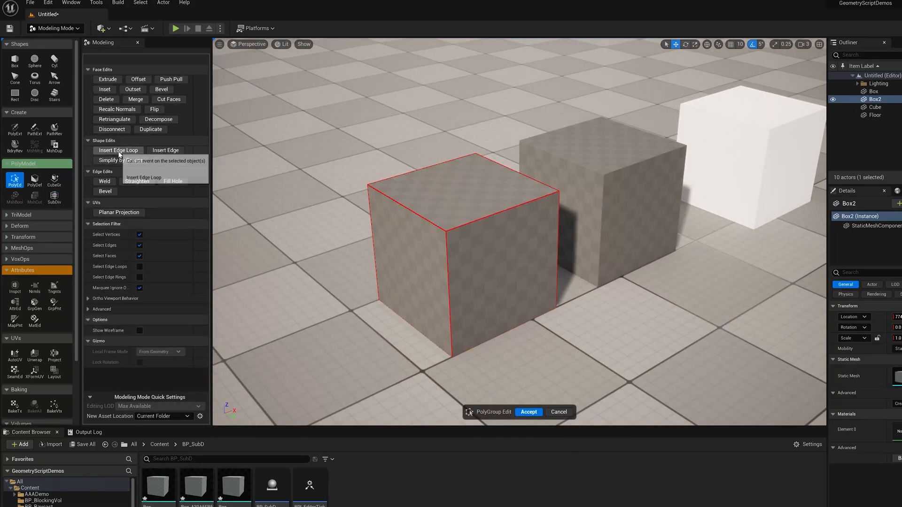
Insert an edge loop on Box2, lower a top edge, and accept the PolyEd changes.
left_click(118, 150)
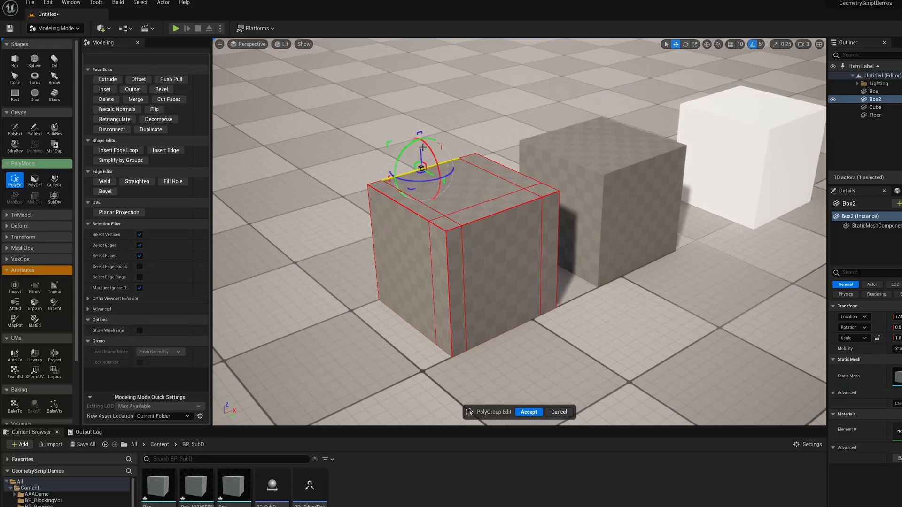
left_click(527, 411)
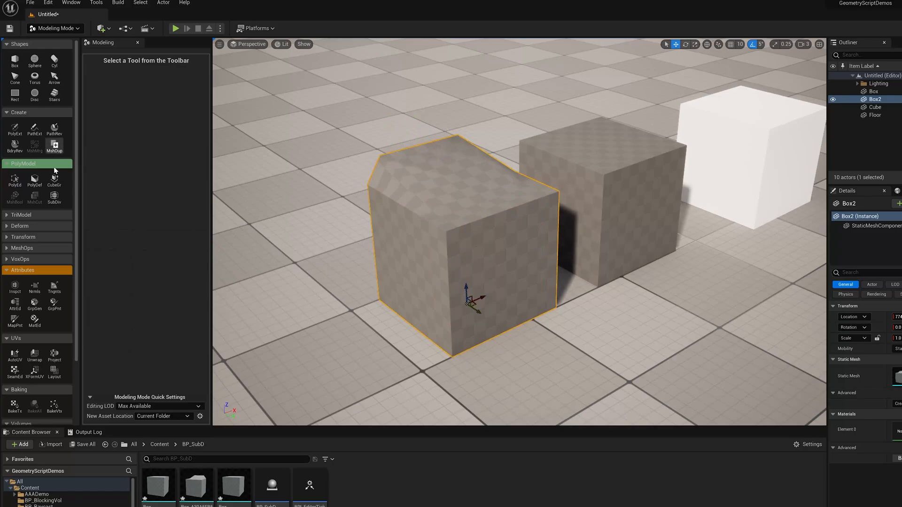
left_click(54, 198)
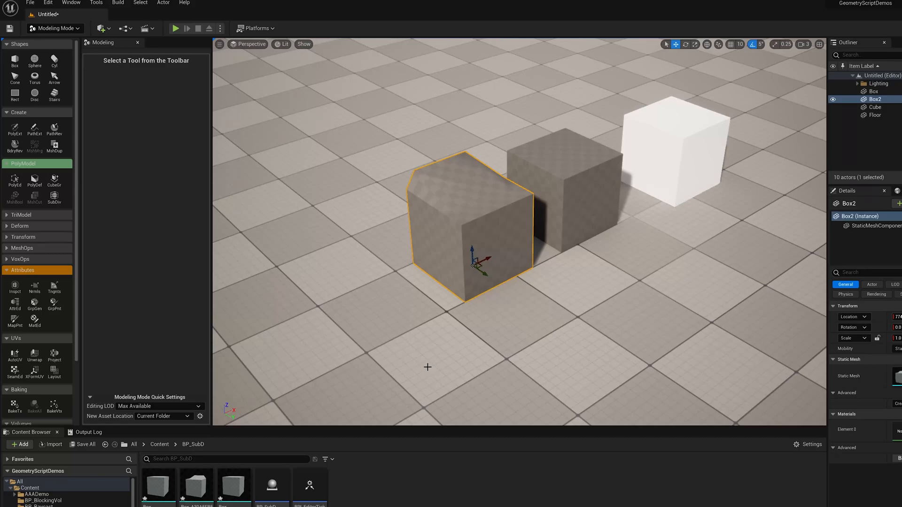
mouse_move(271, 486)
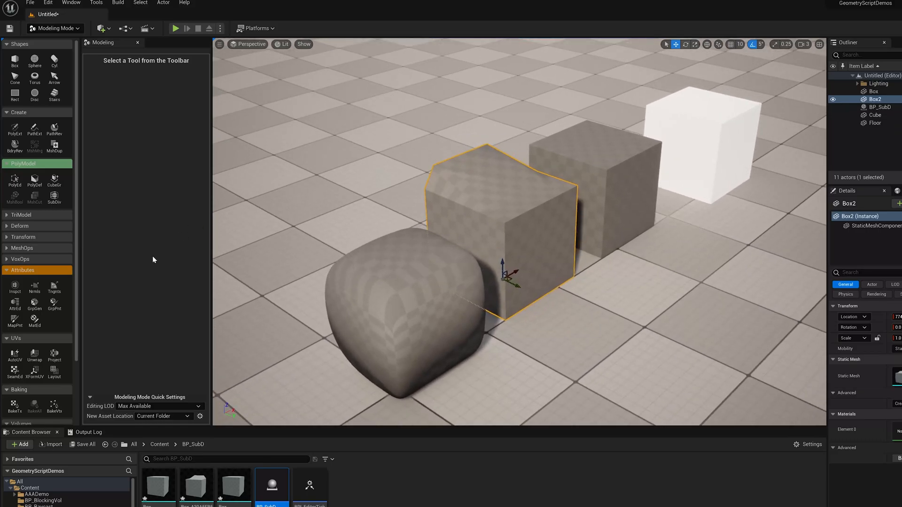
Raise Box2's top faces with PolyDef into a taller peaked shape and accept.
left_click(34, 179)
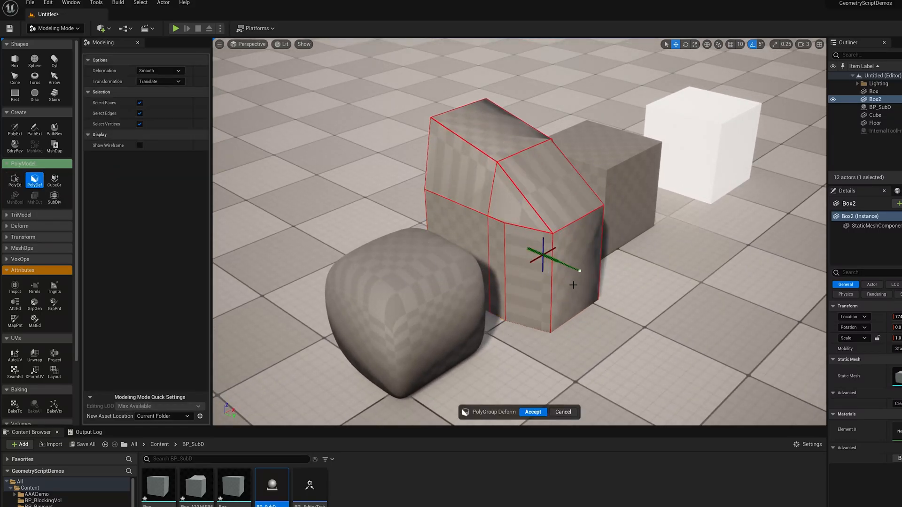
left_click(532, 412)
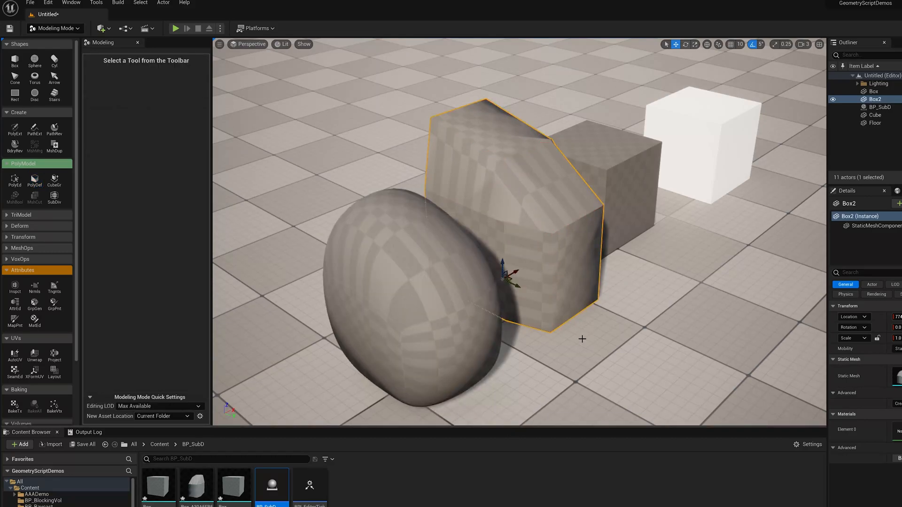